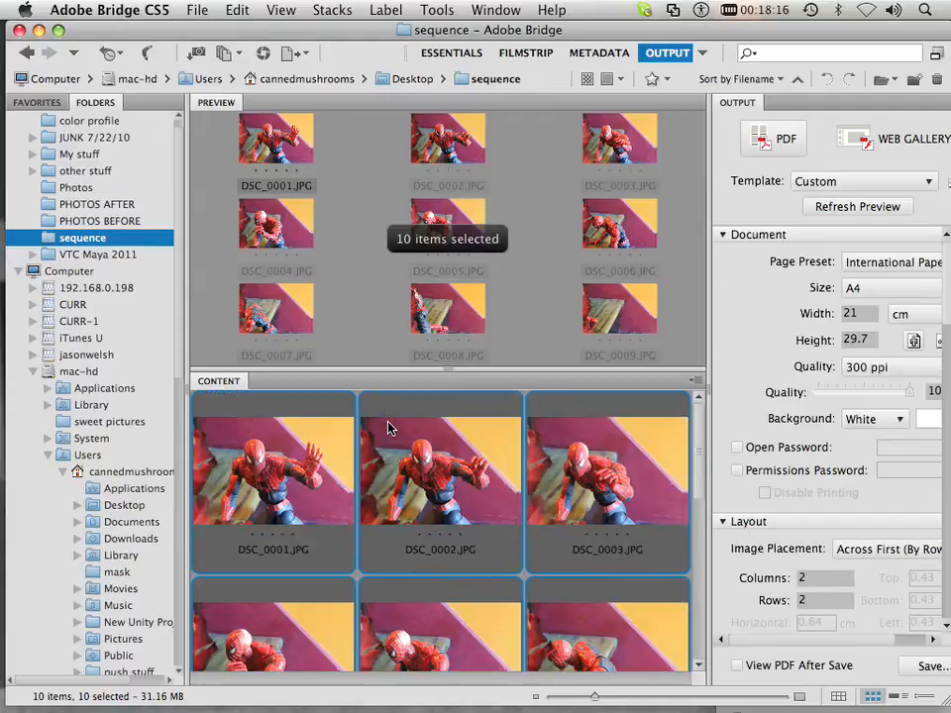
Step: In Bridge, load the ten selected Spider-Man photos into Photoshop as layers
scroll("down", 3)
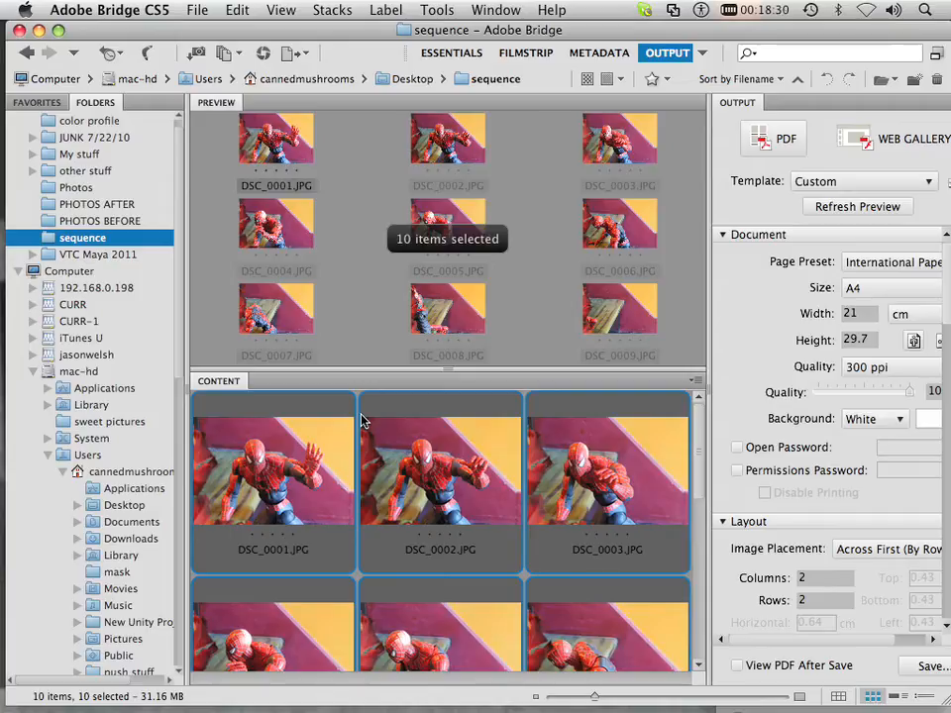
scroll("down", 3)
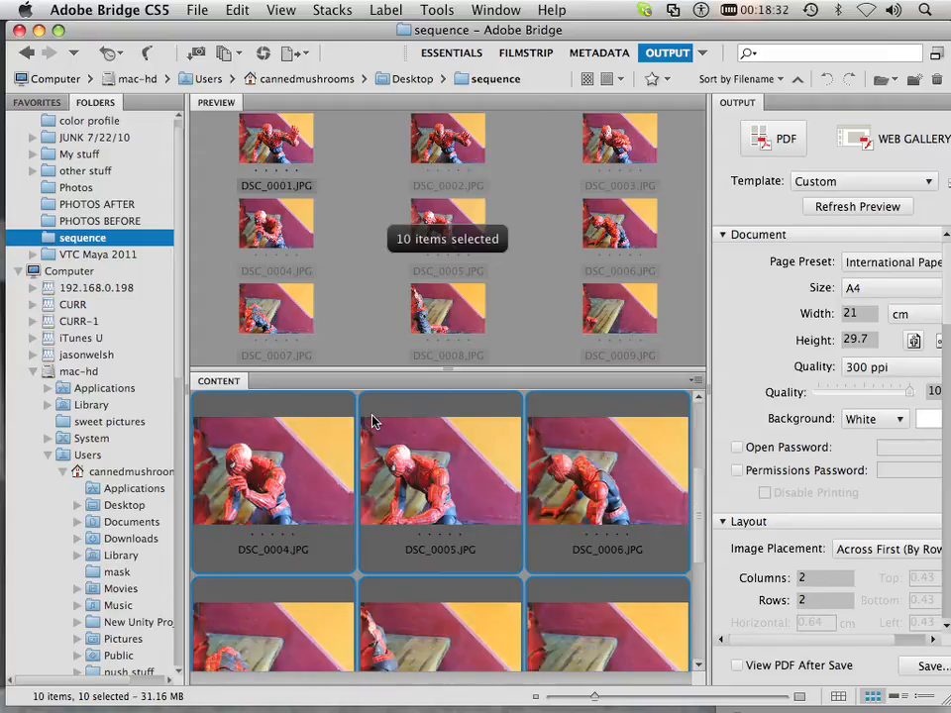
scroll("up", 3)
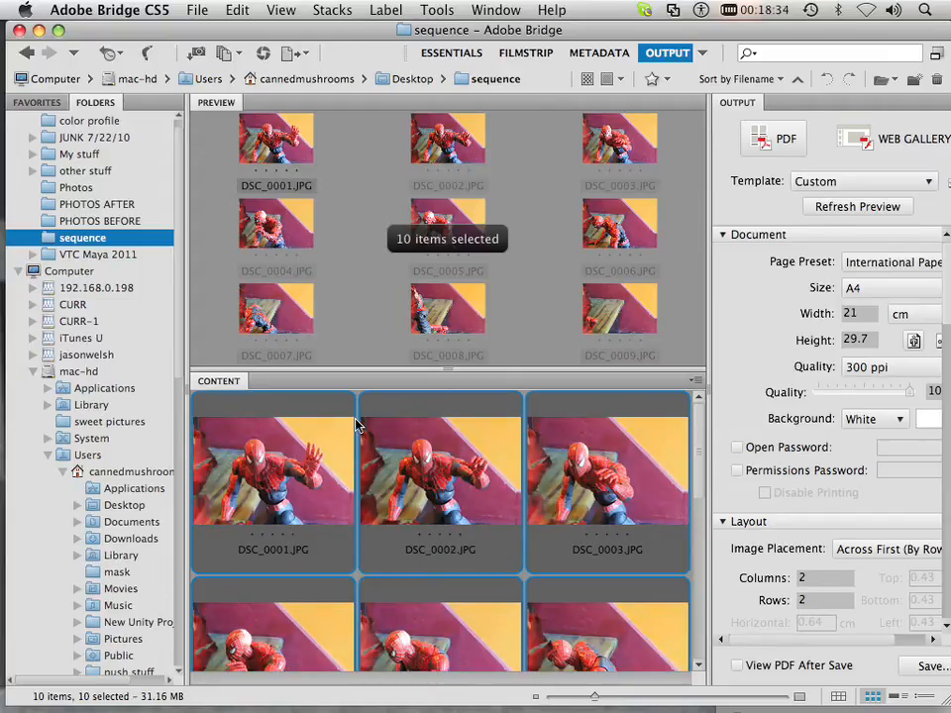
mouse_move(369, 442)
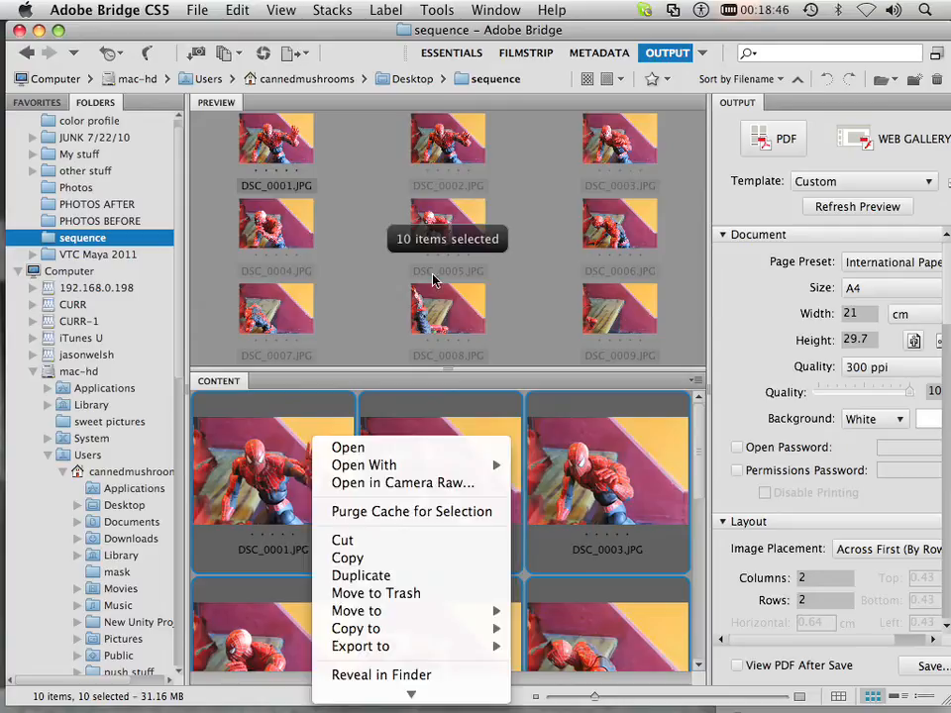
left_click(436, 10)
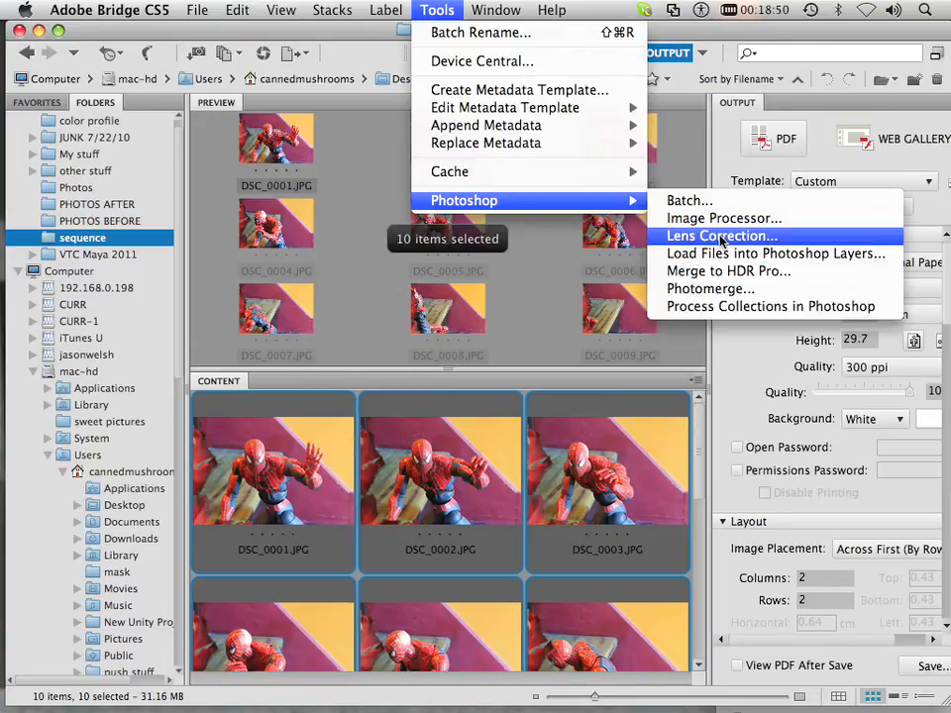
mouse_move(775, 253)
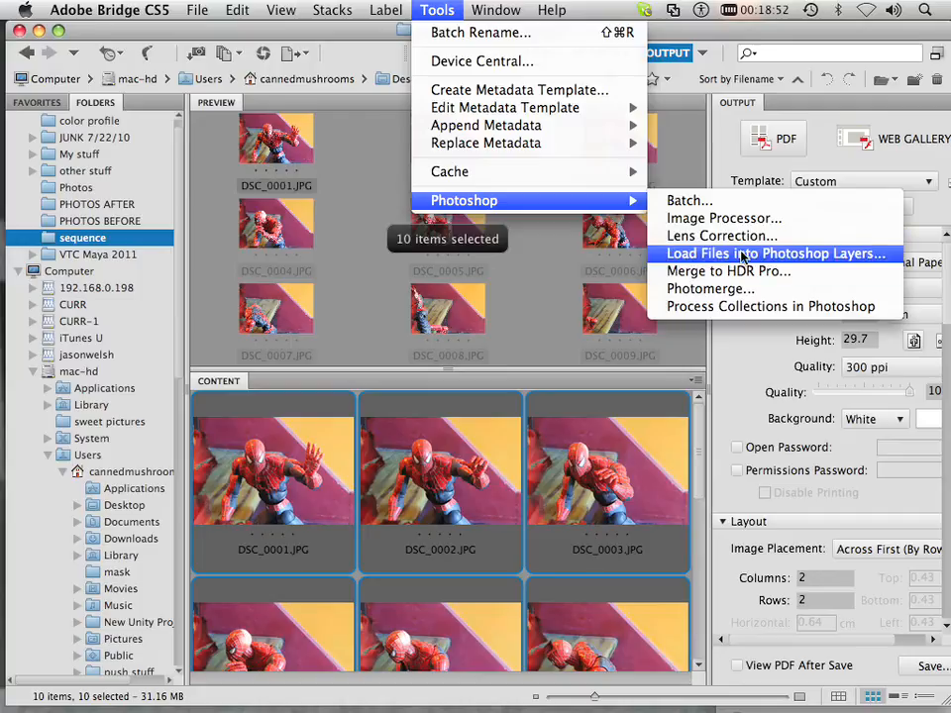
left_click(777, 254)
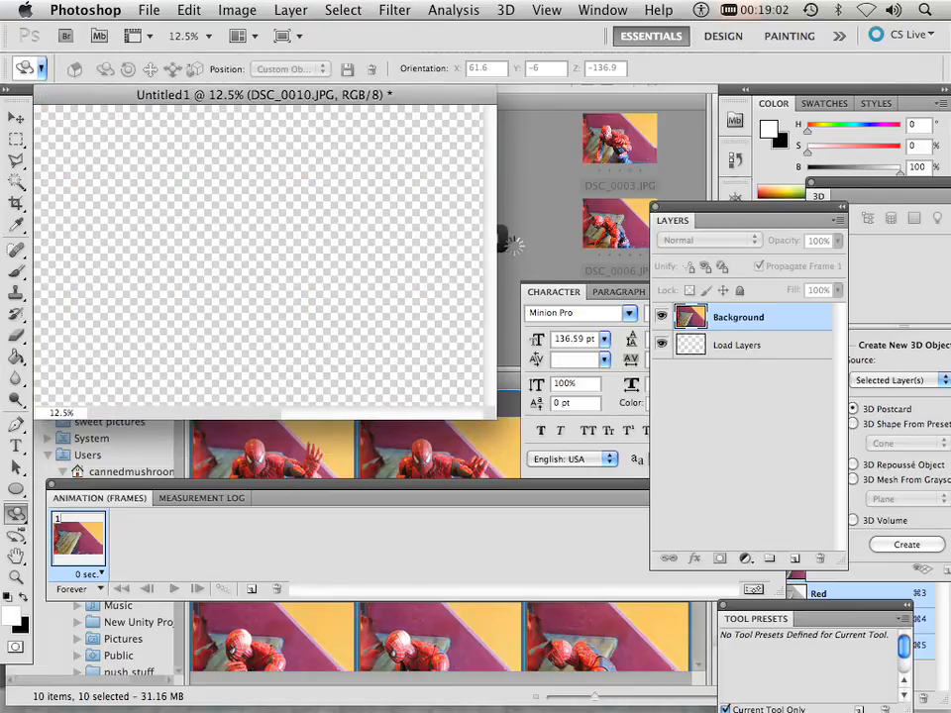
mouse_move(514, 250)
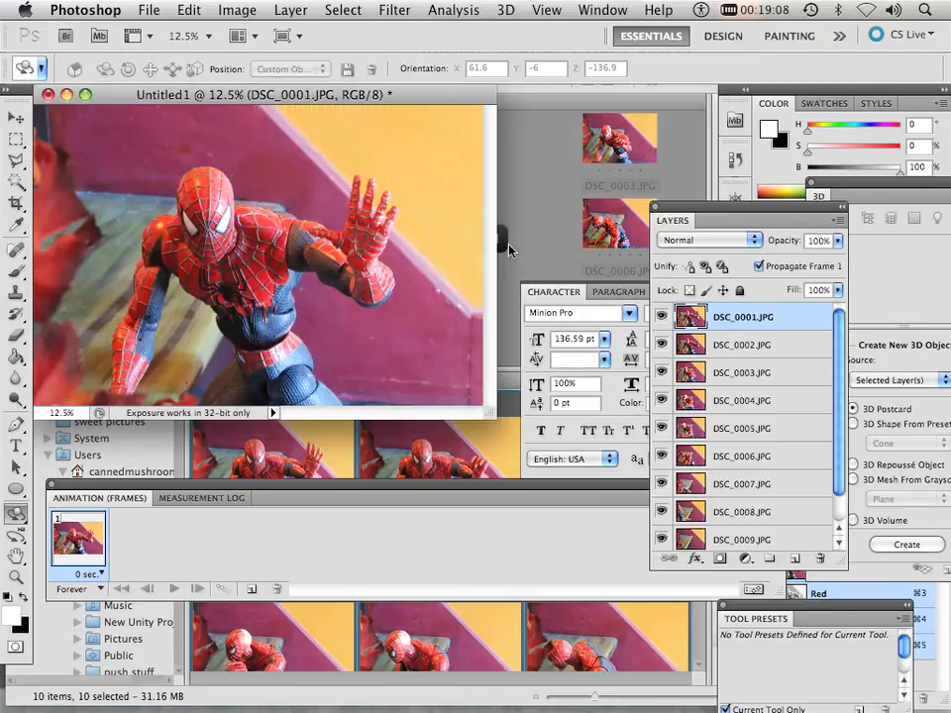
Step: Wait while DSC_0001–DSC_0010 load as layers in Untitled1 with the Animation panel open
left_click(602, 10)
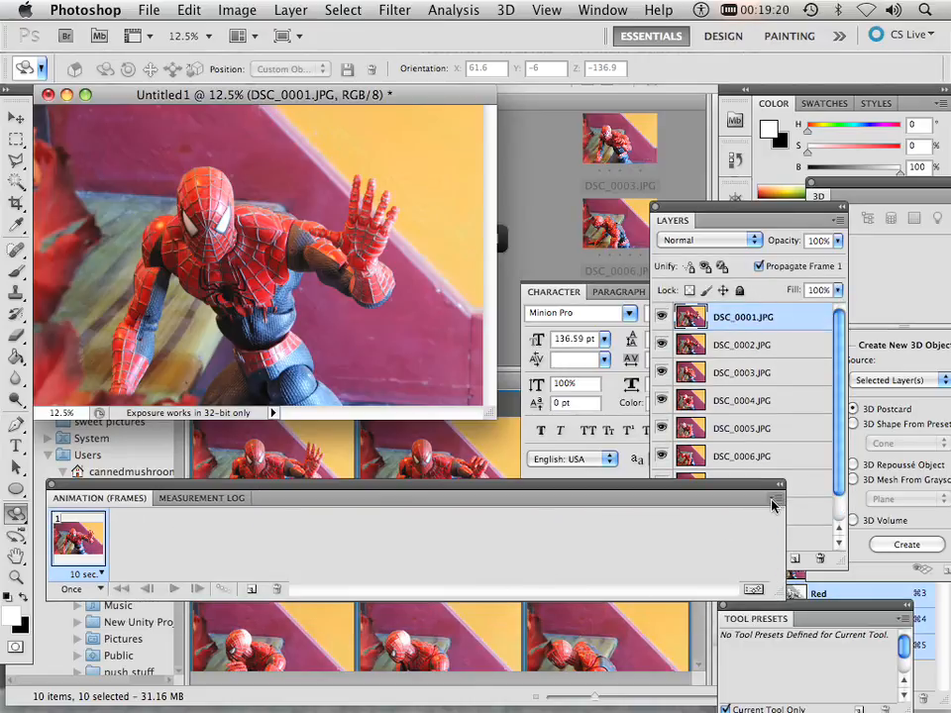
Step: Use Make Frames From Layers to build ten animation frames from the photo layers
left_click(776, 504)
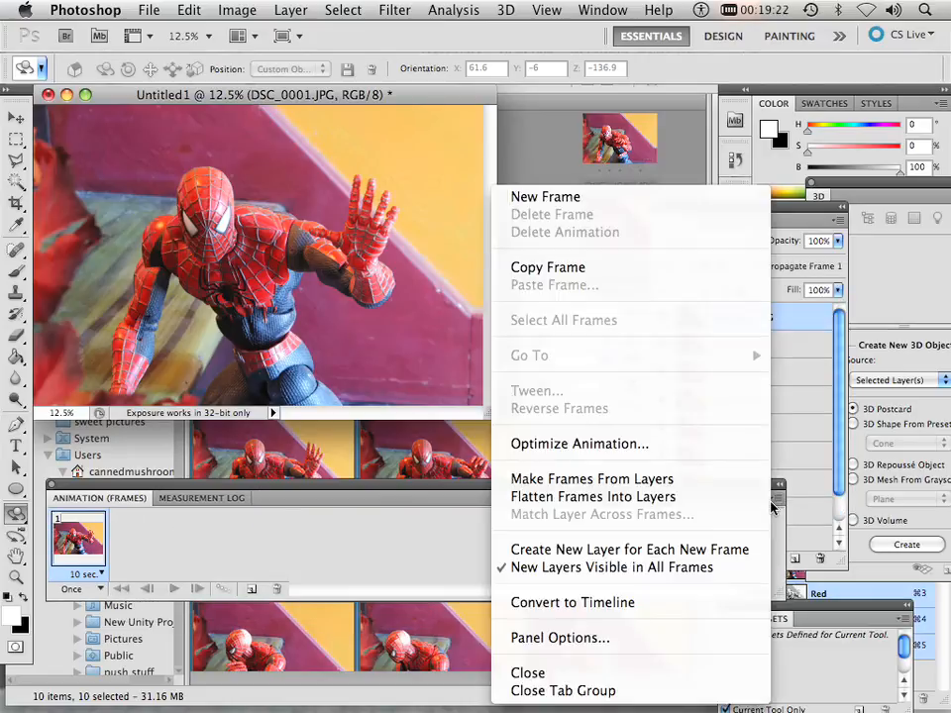
mouse_move(593, 479)
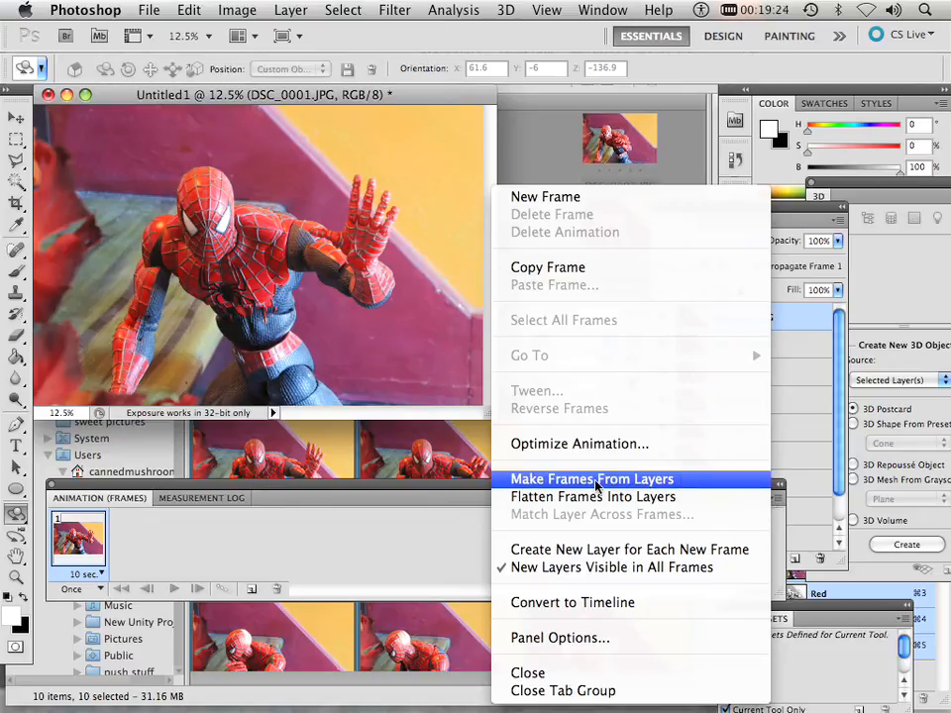
mouse_move(627, 484)
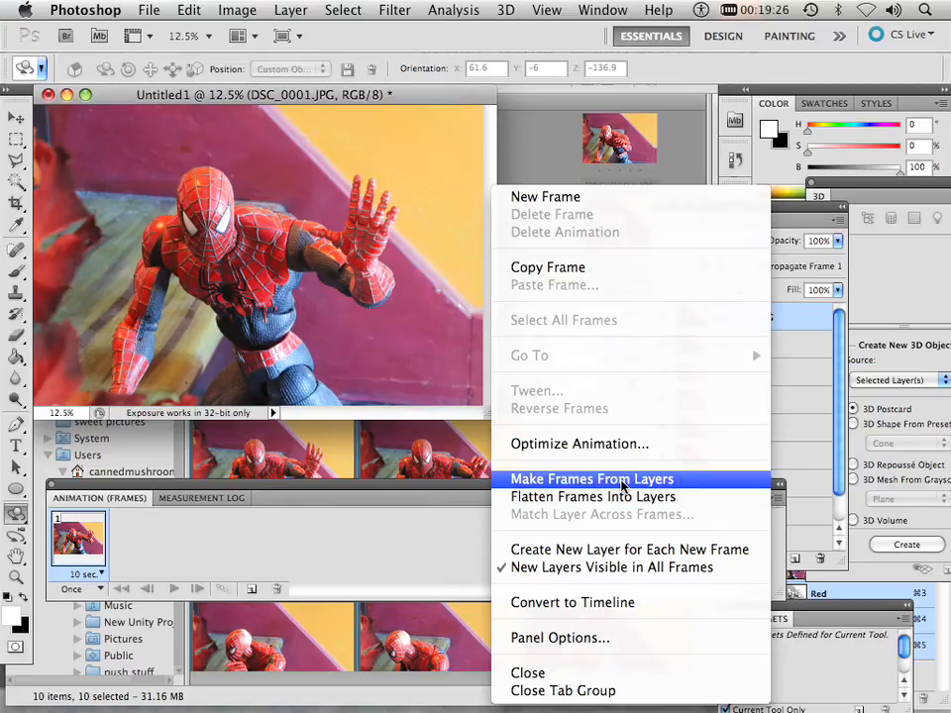
left_click(591, 479)
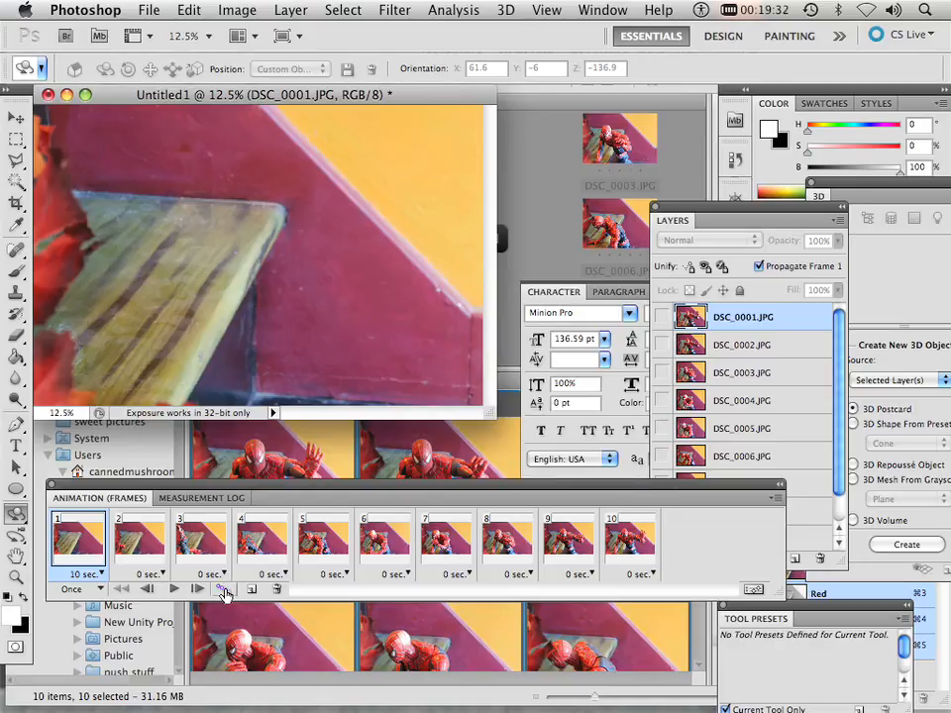
mouse_move(225, 589)
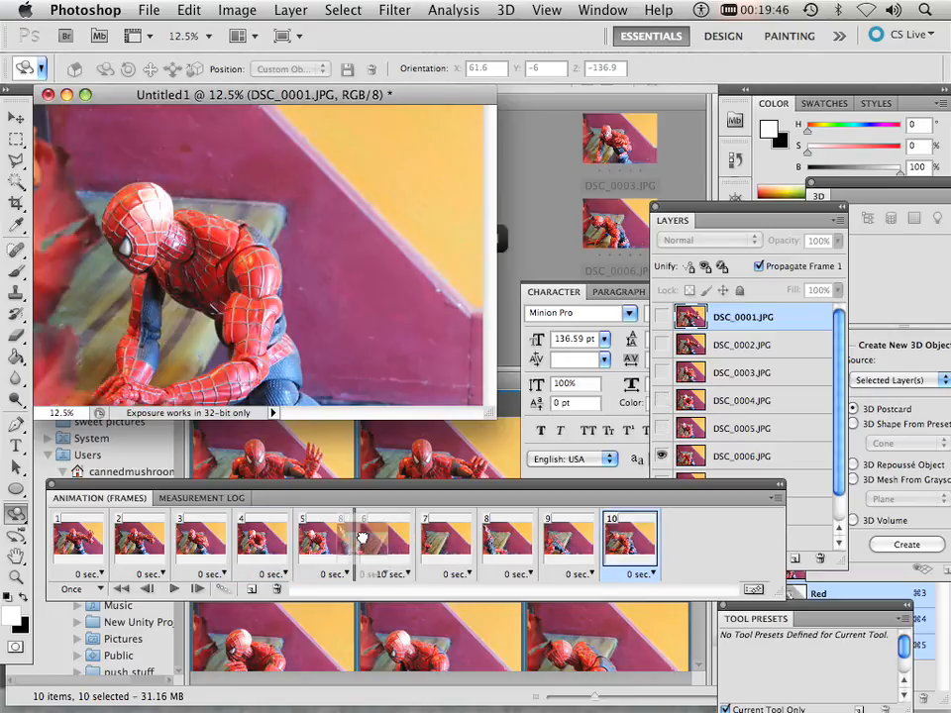
left_click(444, 540)
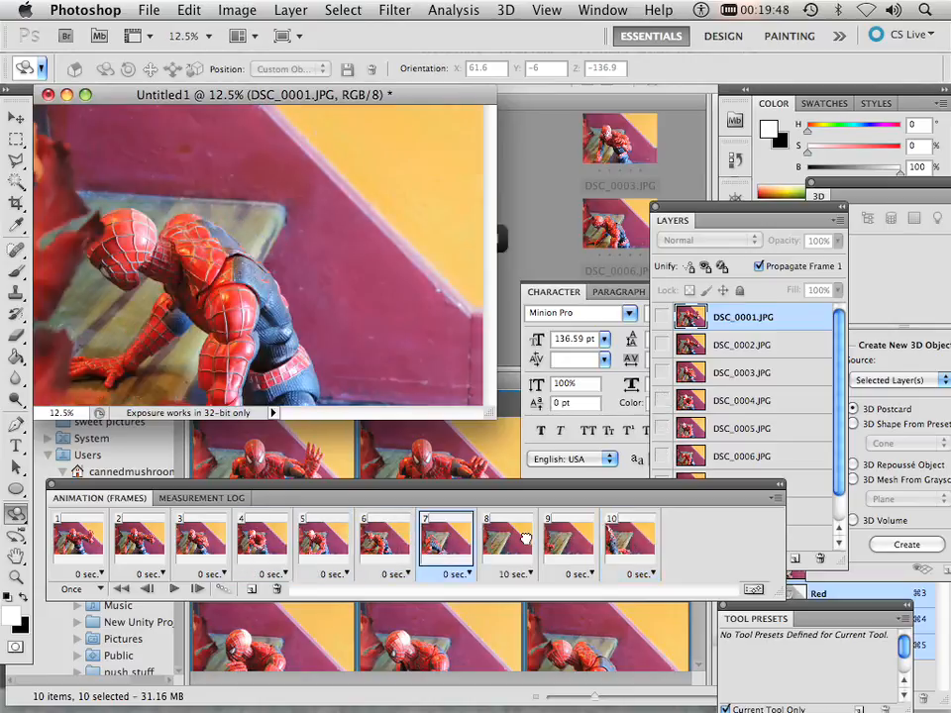
left_click(508, 539)
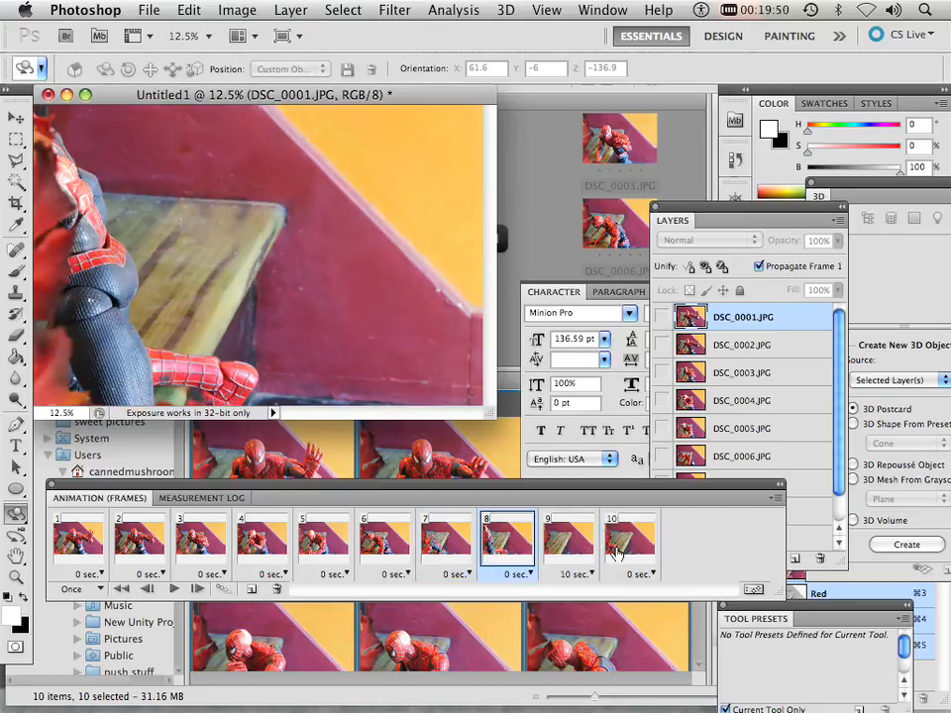
left_click(568, 540)
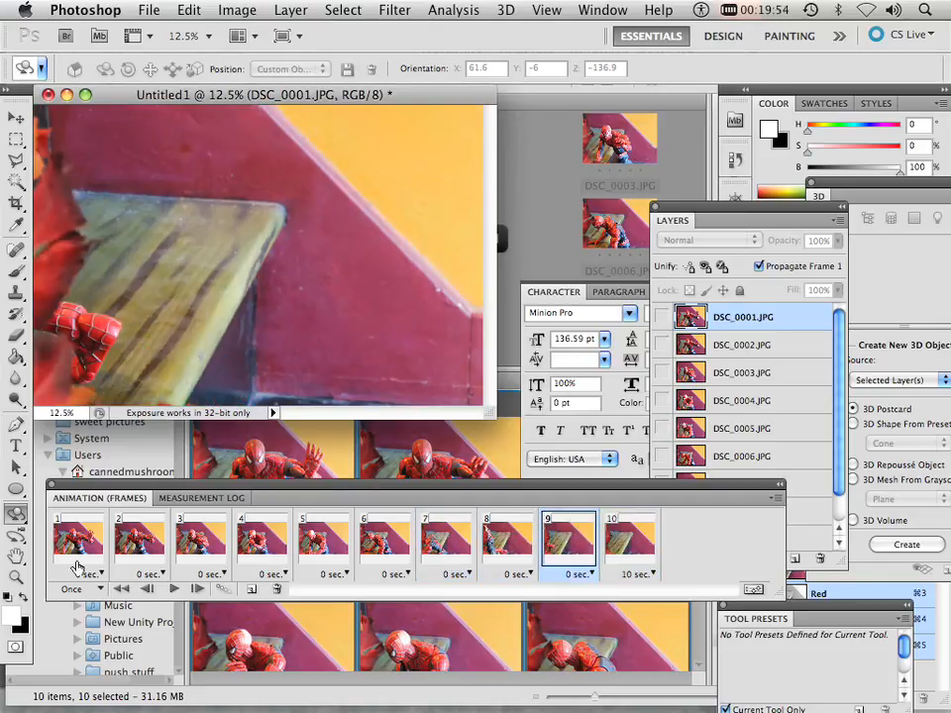
Step: Select the first animation frame before converting to the timeline
left_click(76, 573)
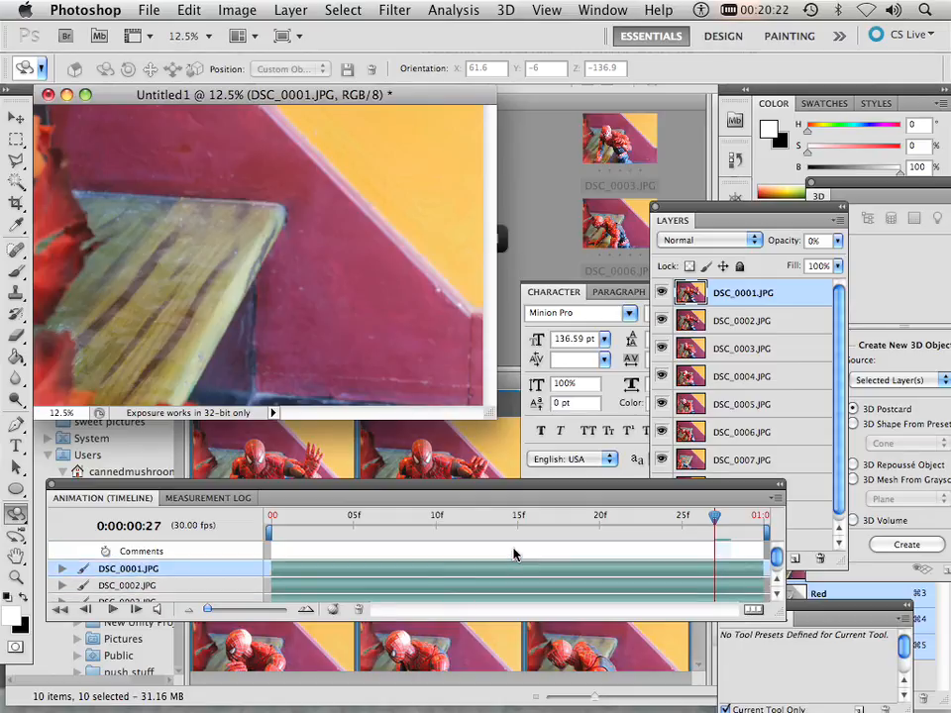
Step: Convert the timeline back to a frame animation, confirming the warning dialog
left_click(747, 609)
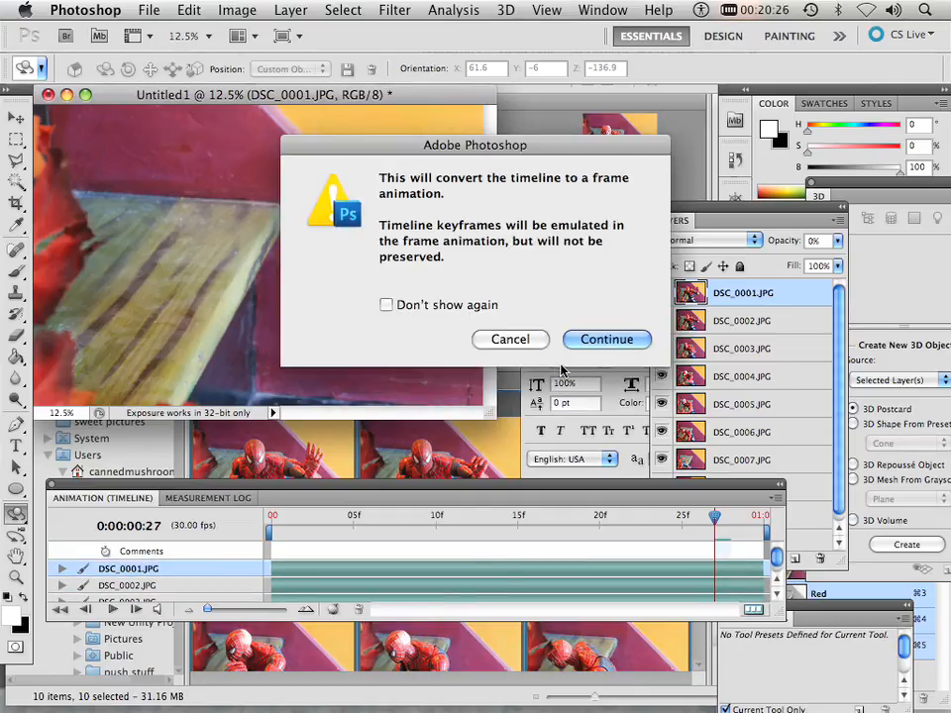
left_click(606, 339)
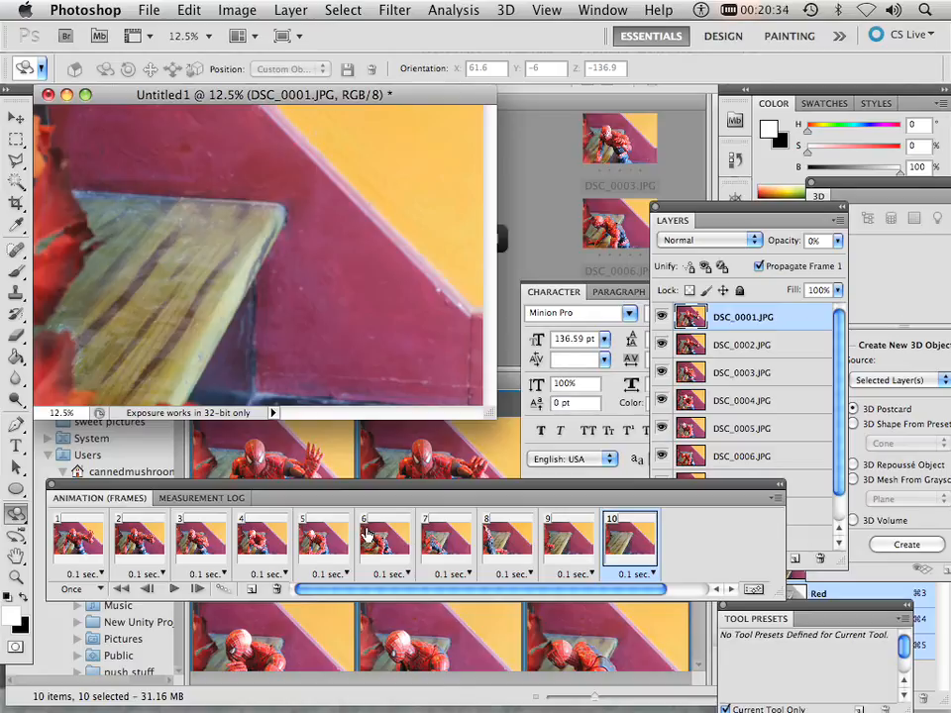
mouse_move(119, 555)
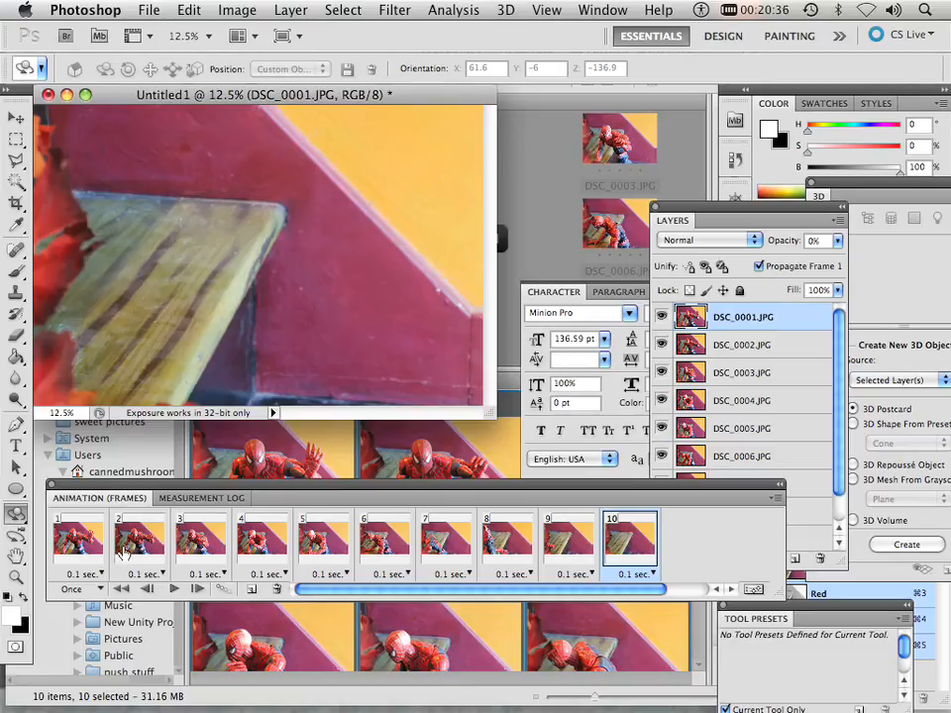
Step: Set the animation to loop forever, then play the preview and stop it
left_click(72, 589)
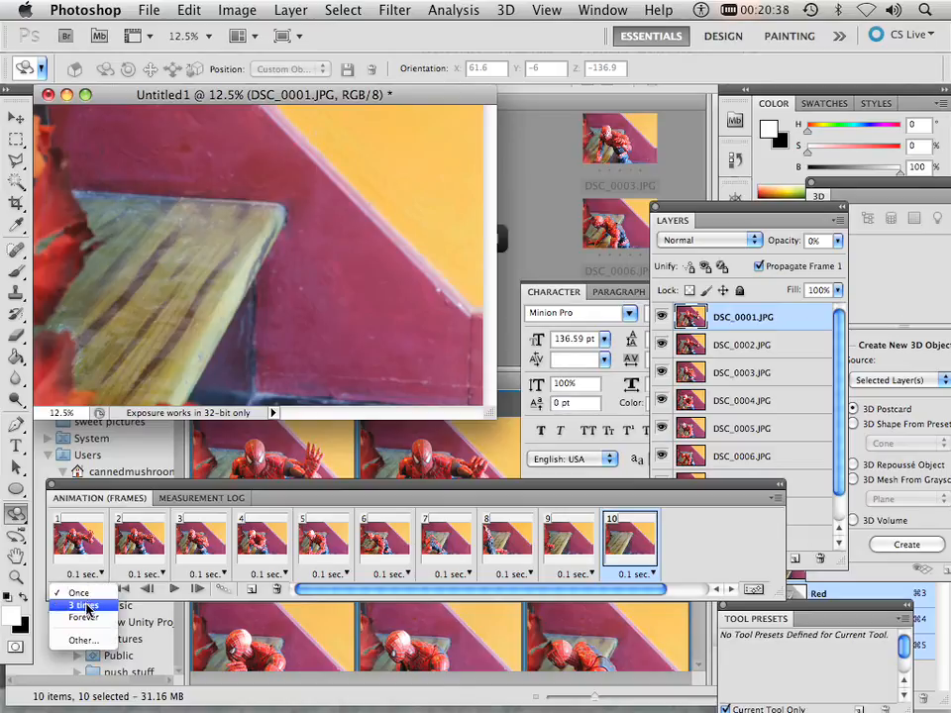
left_click(90, 625)
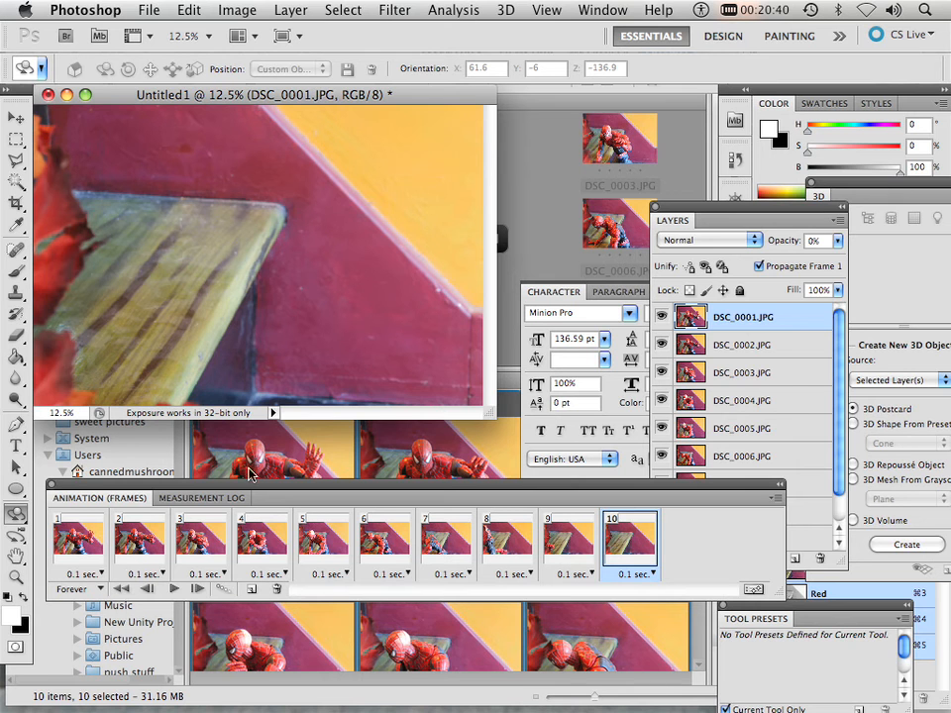
mouse_move(175, 590)
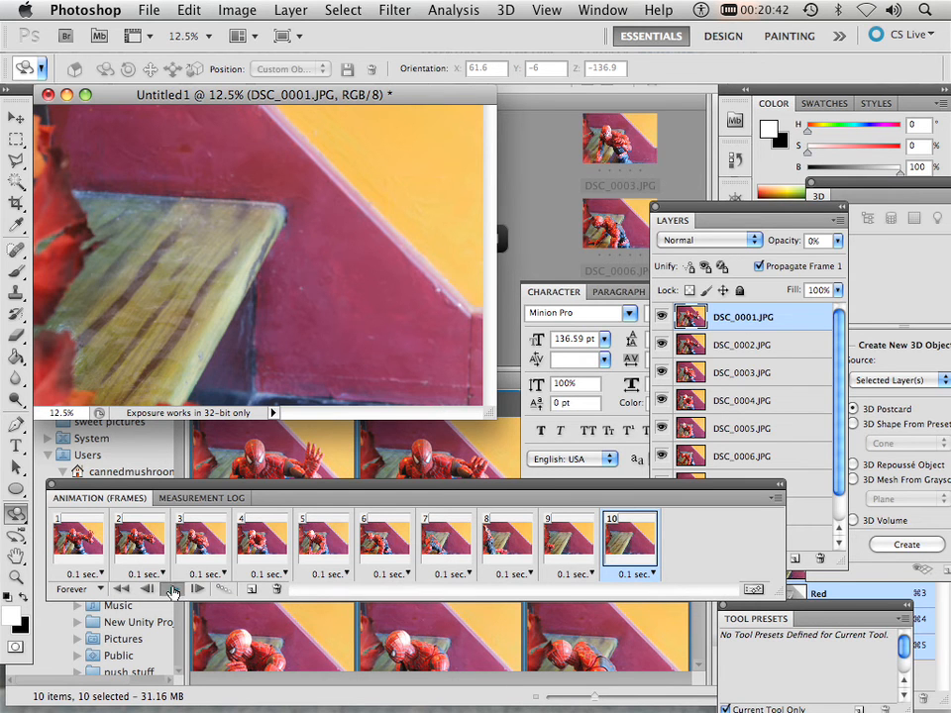
left_click(173, 589)
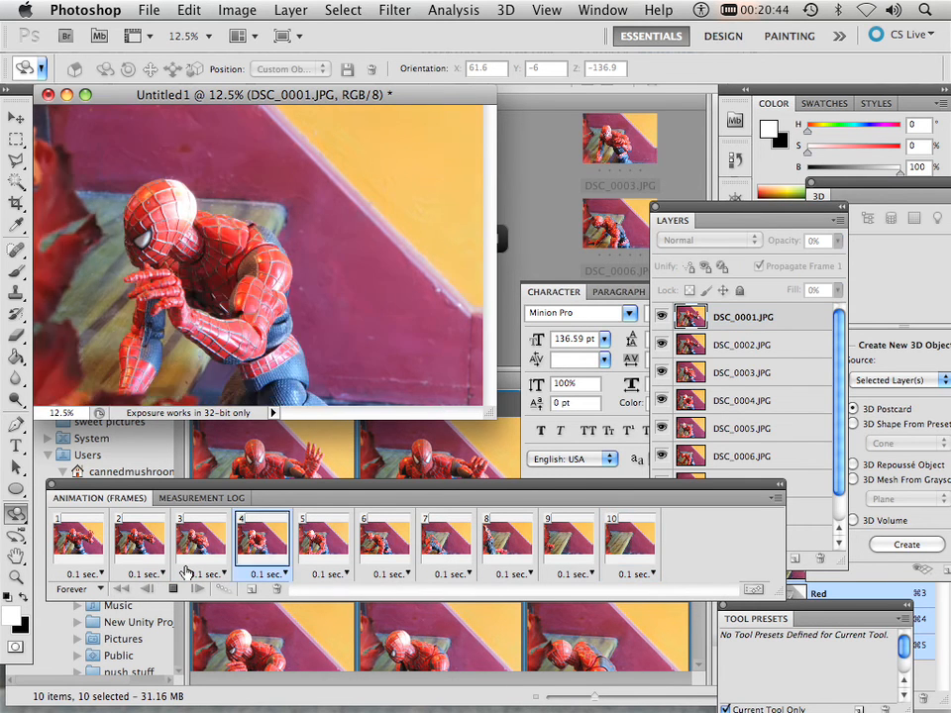
left_click(567, 538)
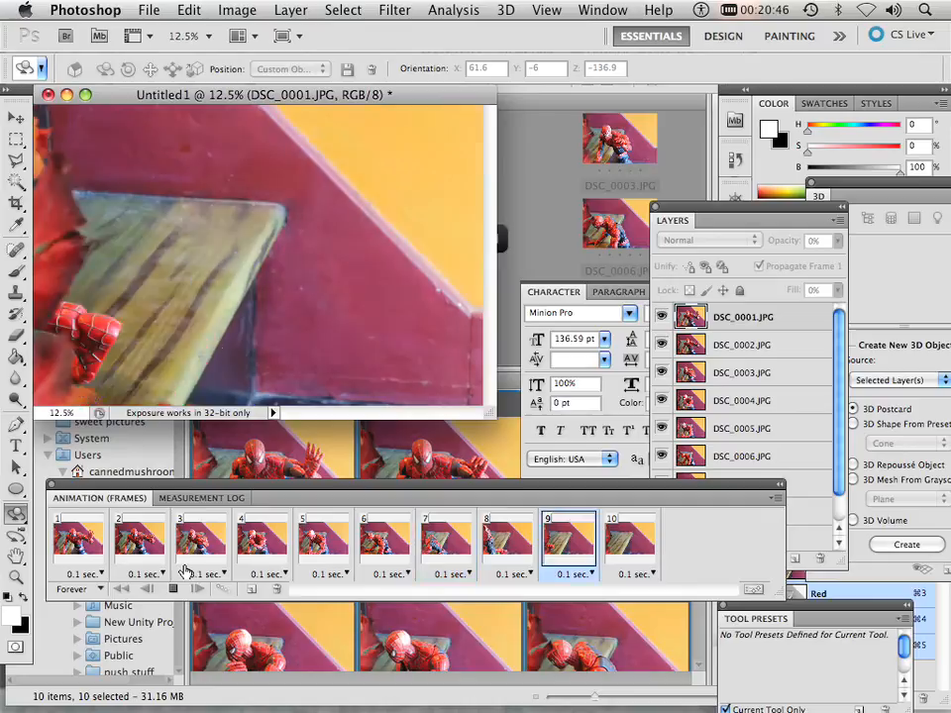
left_click(259, 541)
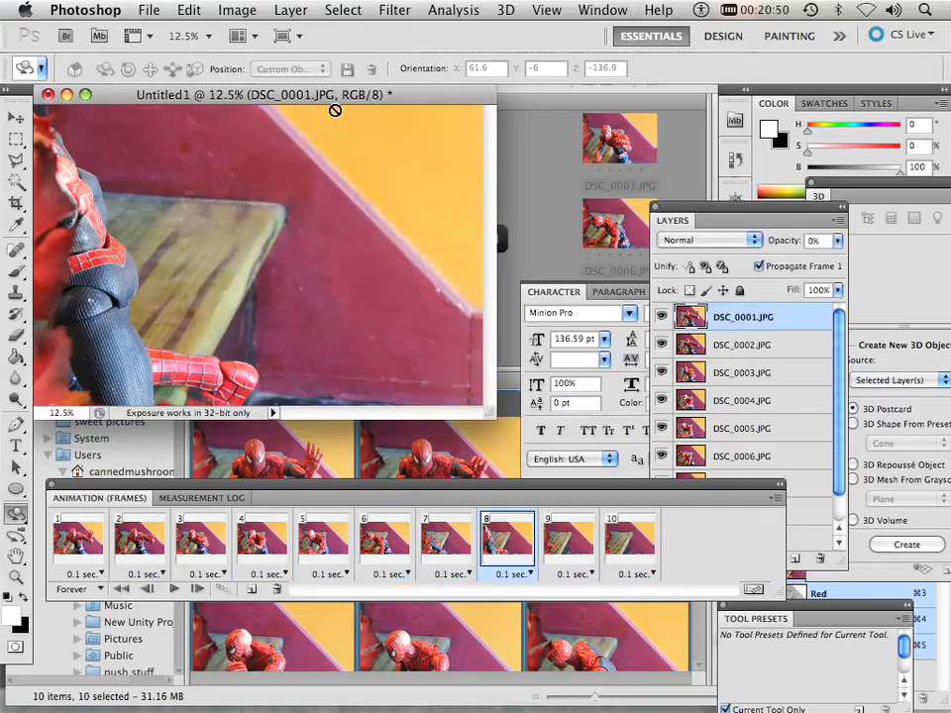
mouse_move(234, 9)
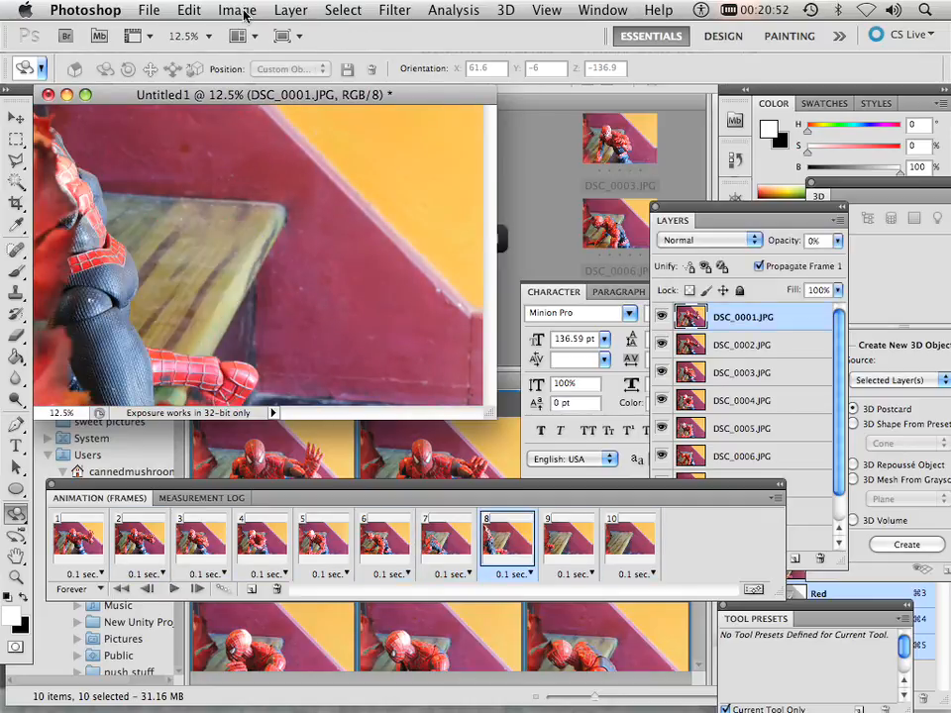
Step: Resize the image to 72 ppi resolution and 640 pixels wide in Image Size
left_click(237, 11)
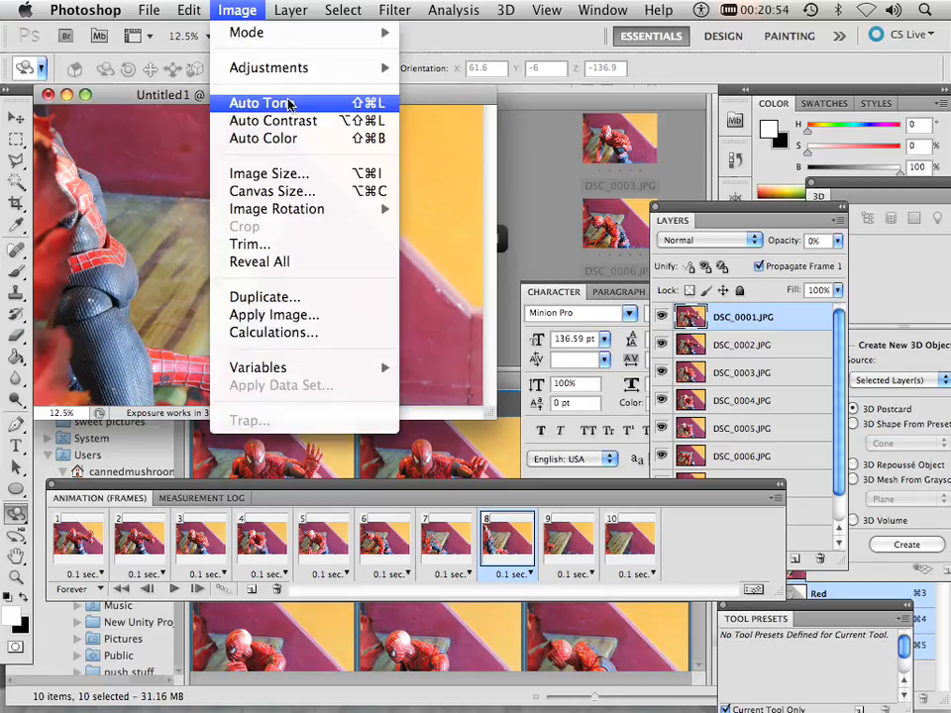
mouse_move(268, 174)
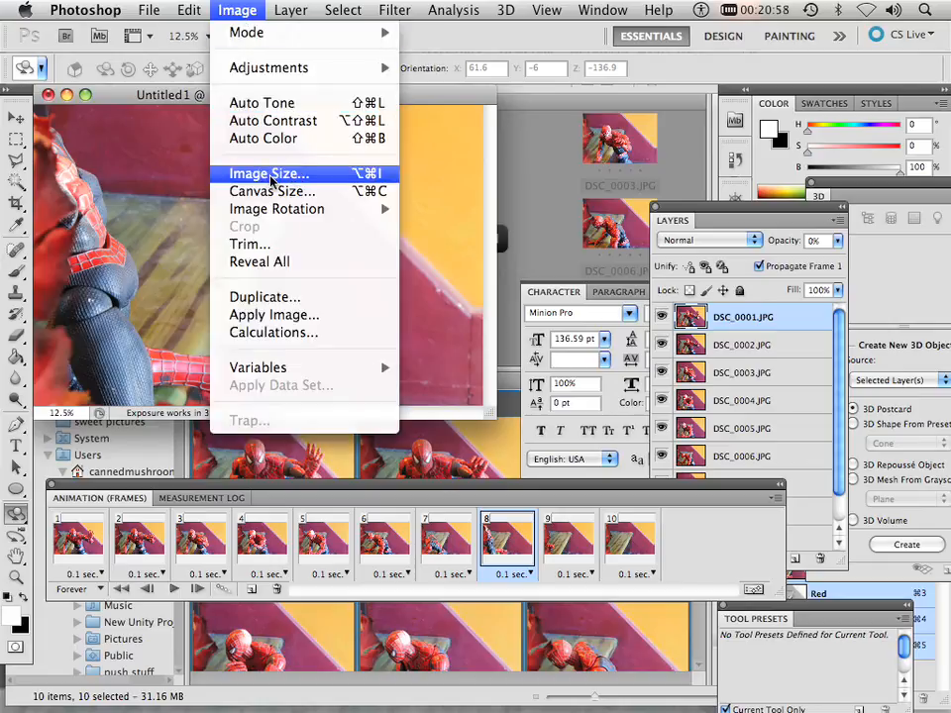
left_click(268, 174)
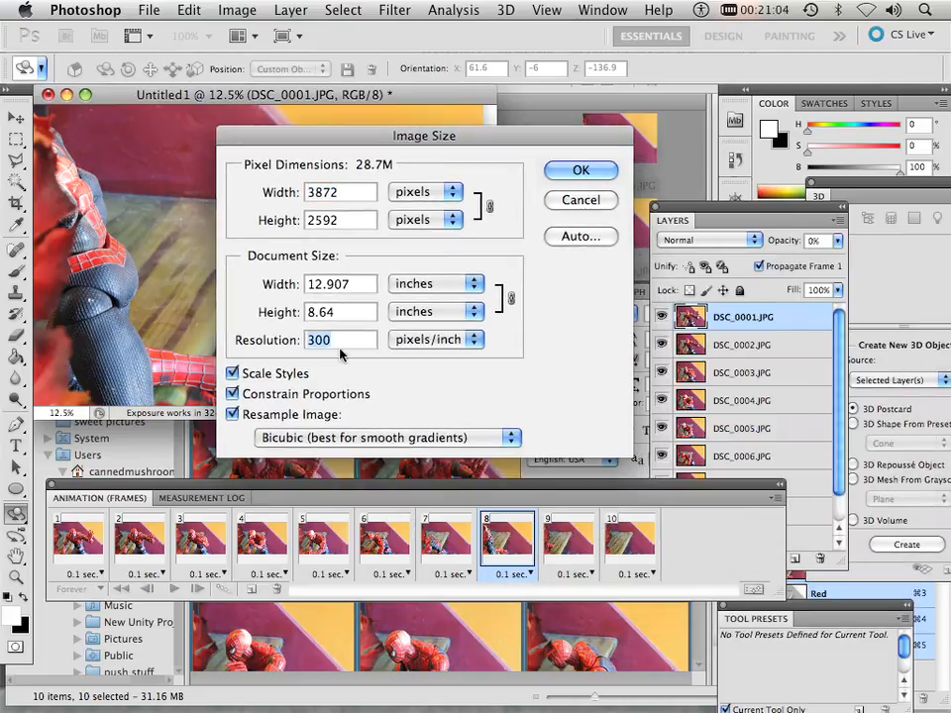
type("72")
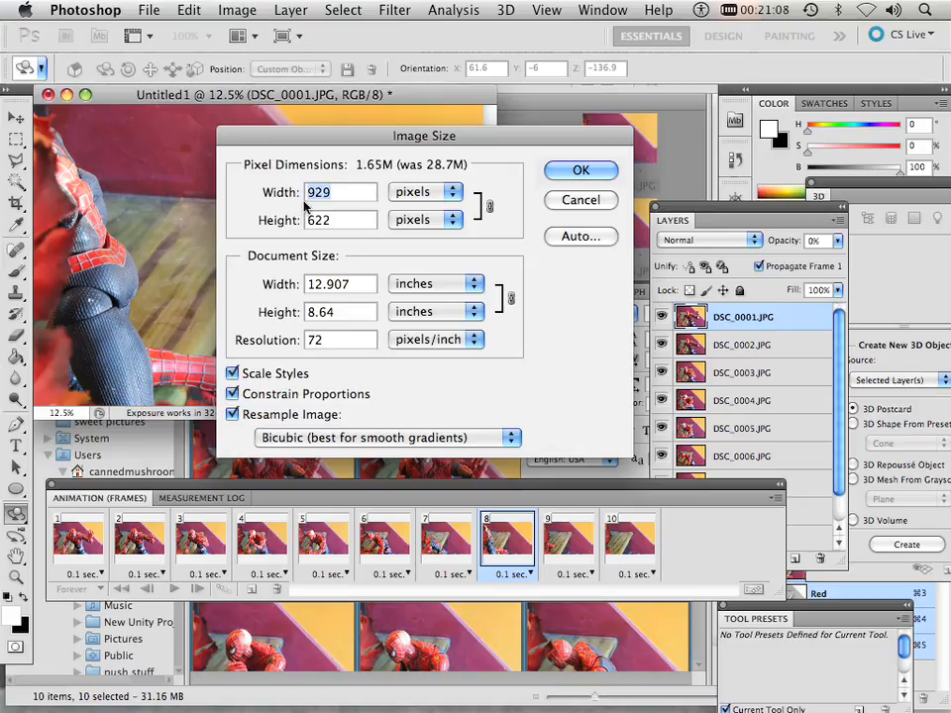
type("800")
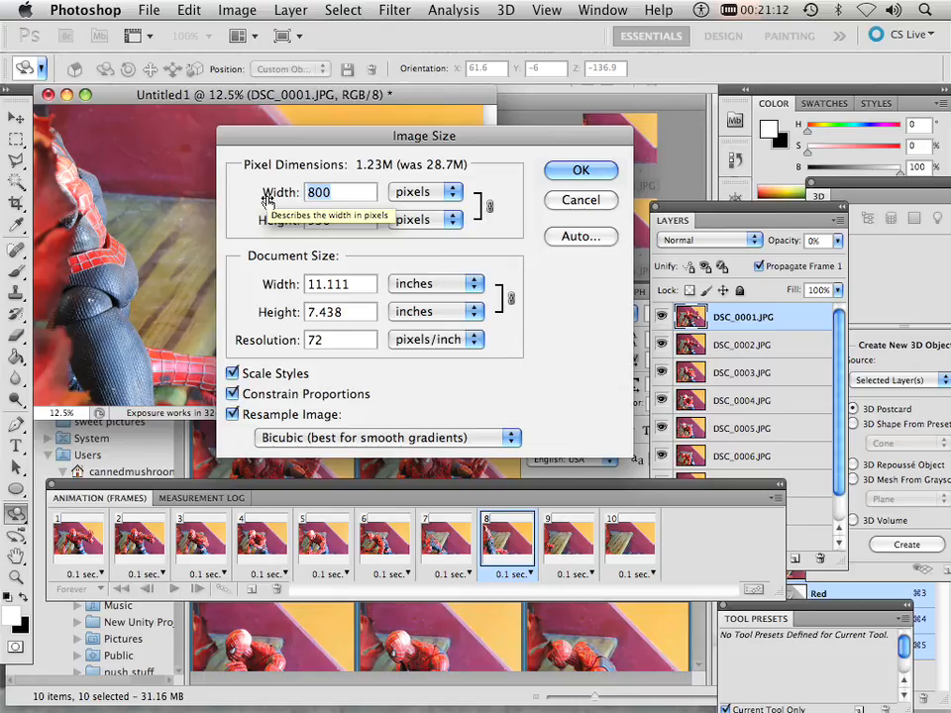
type("640")
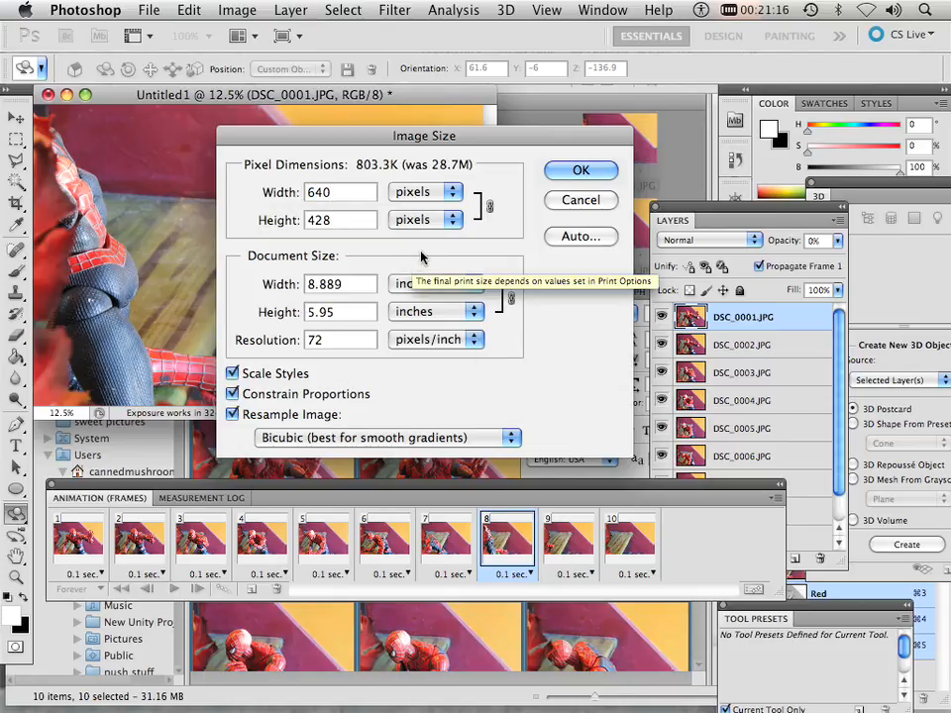
left_click(581, 169)
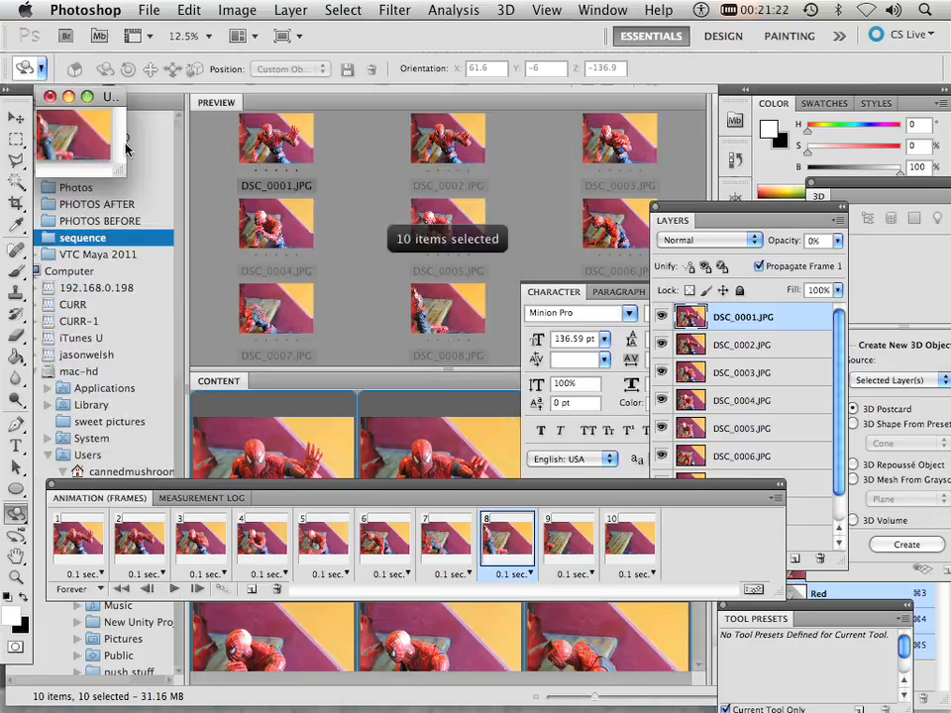
Step: Open Save for Web & Devices and keep GIF as the export format
left_click(151, 9)
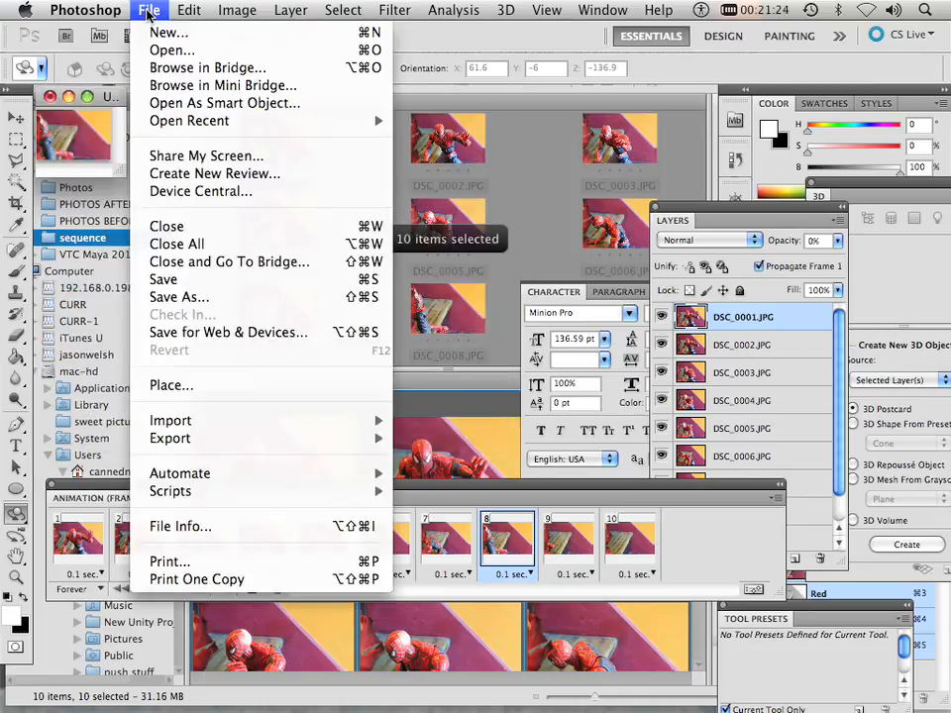
mouse_move(227, 332)
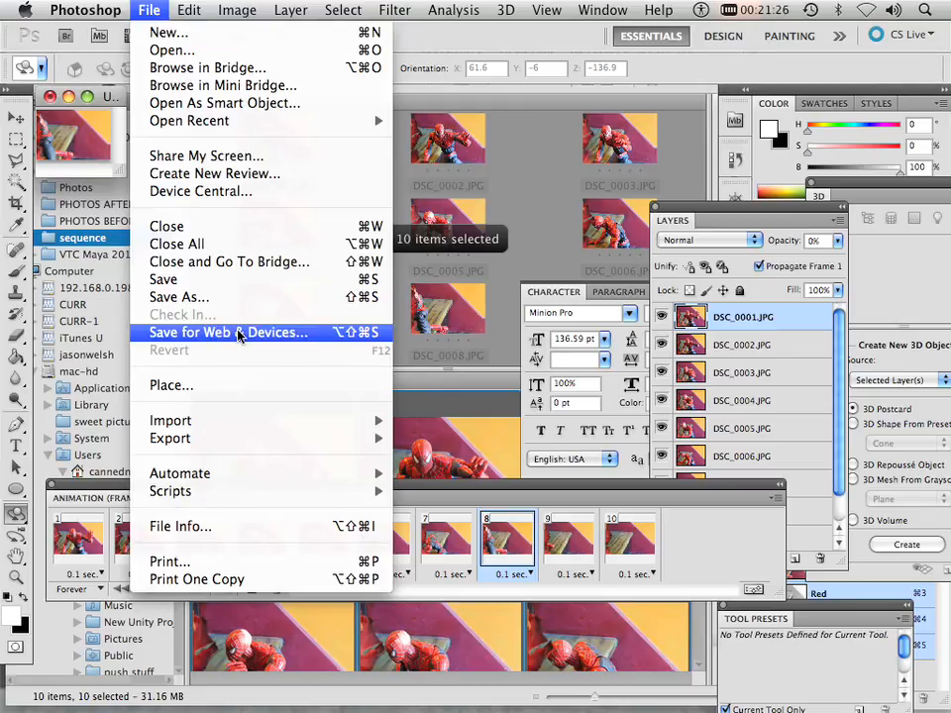
left_click(227, 332)
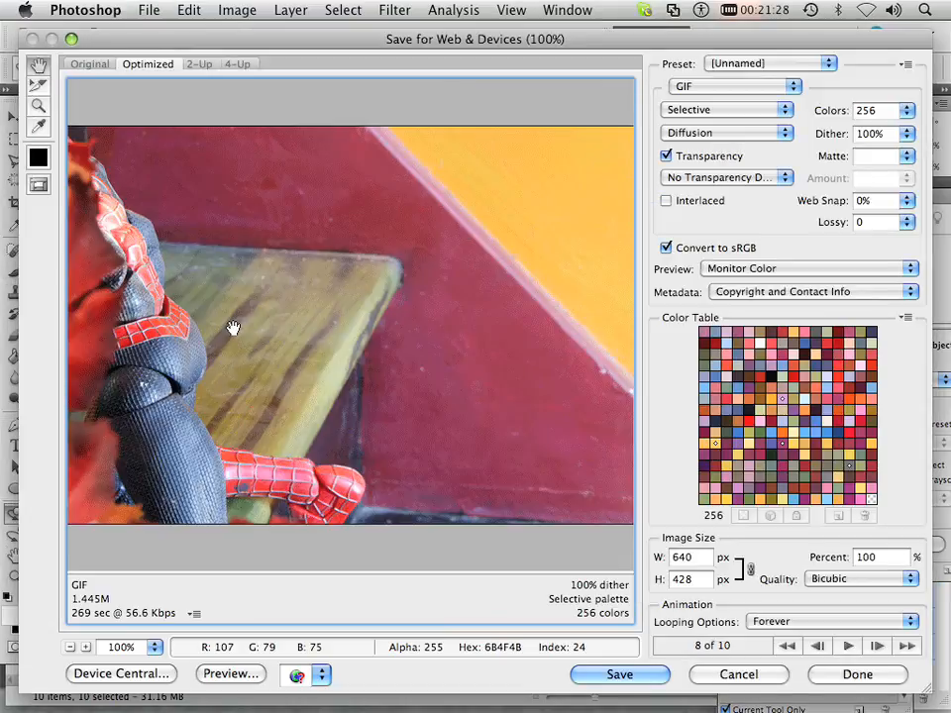
mouse_move(701, 544)
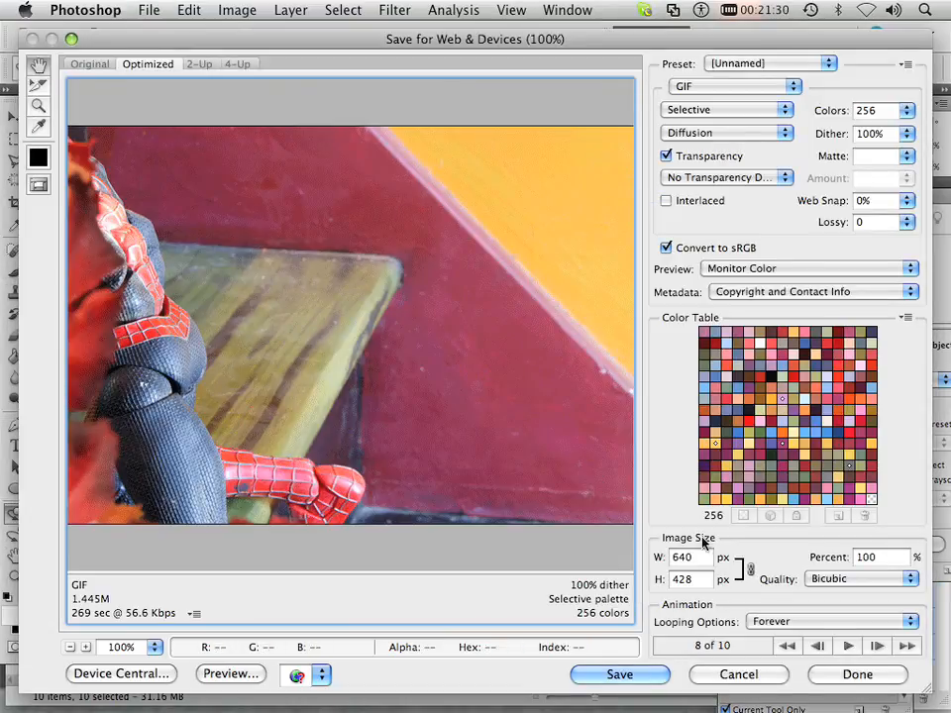
mouse_move(788, 638)
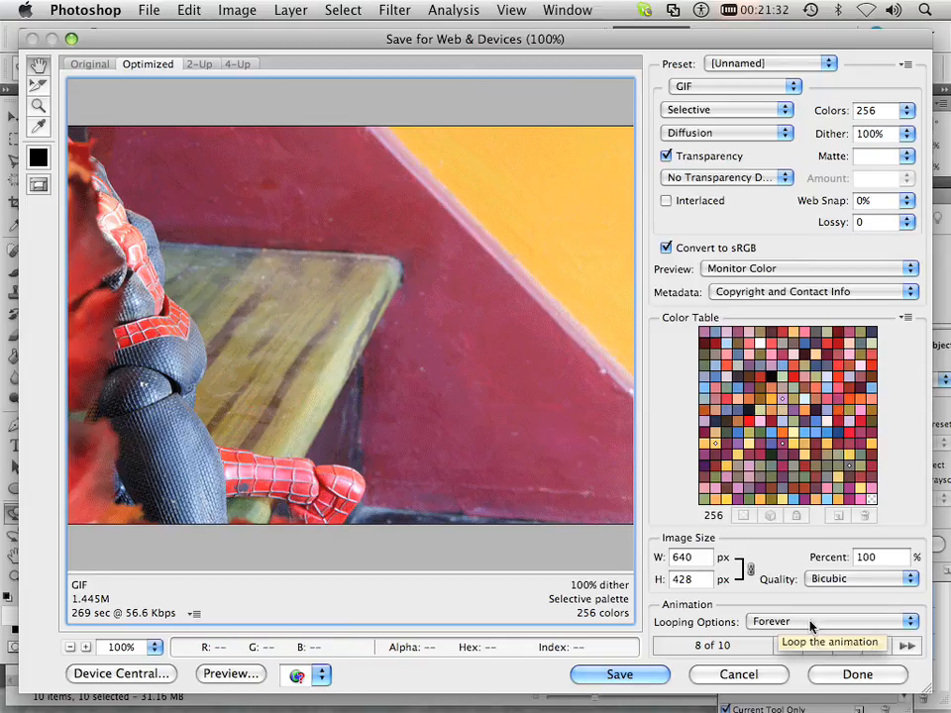
left_click(733, 85)
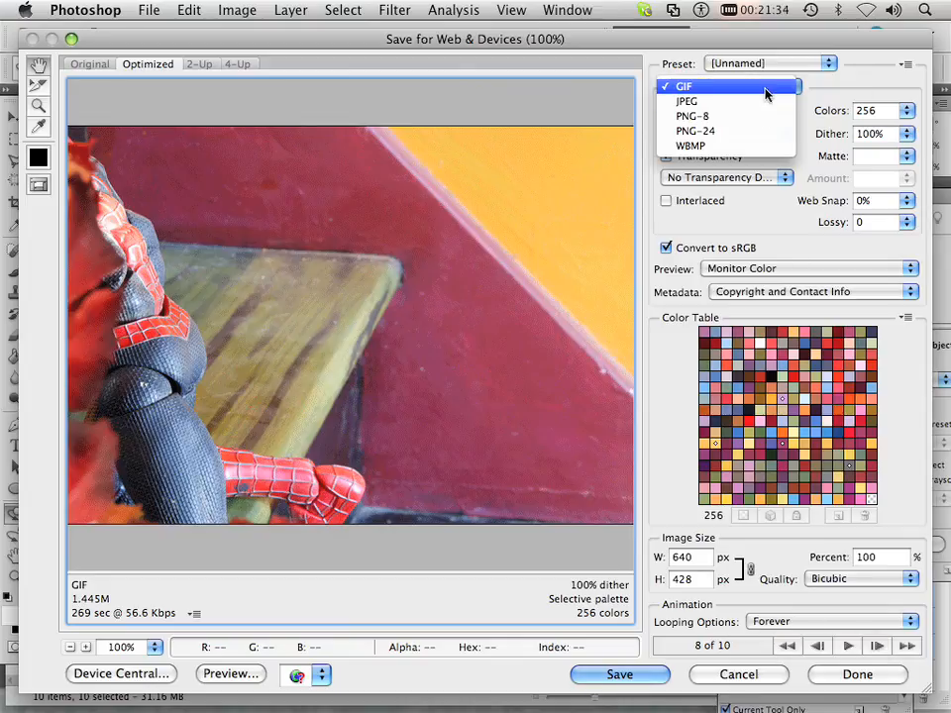
left_click(675, 86)
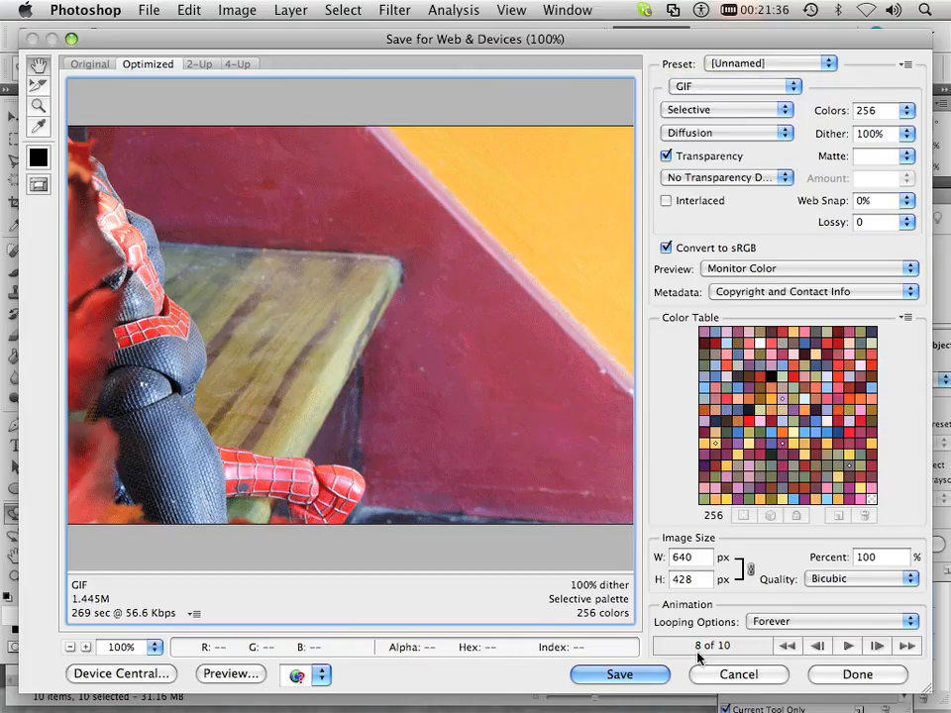
Step: Save Spider.gif to the Desktop, replacing the old copy, and open it in Firefox
left_click(620, 675)
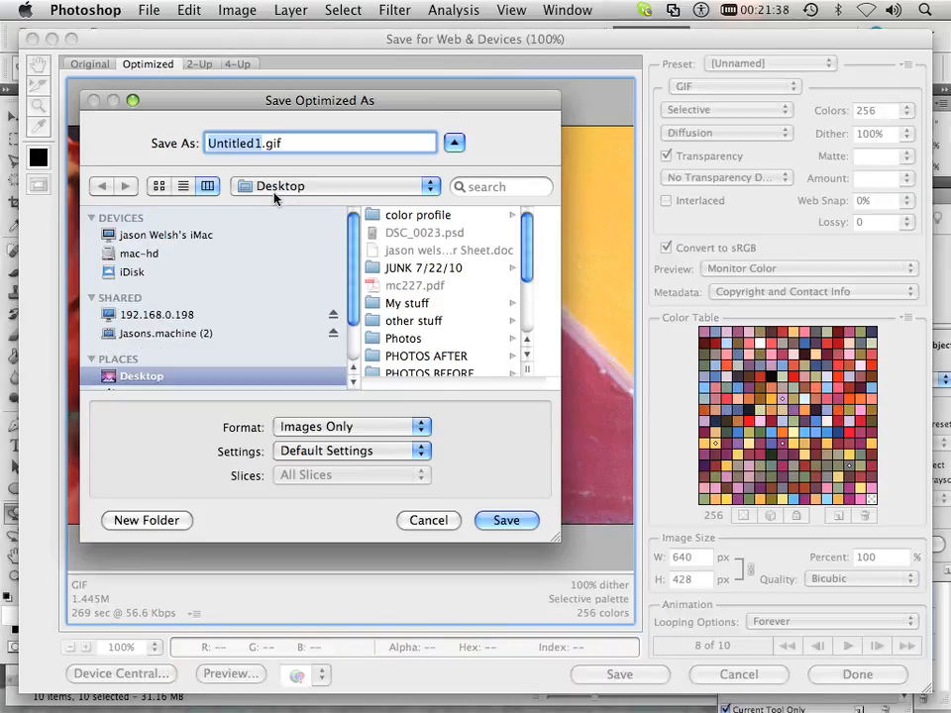
scroll("down", 3)
type("Spider")
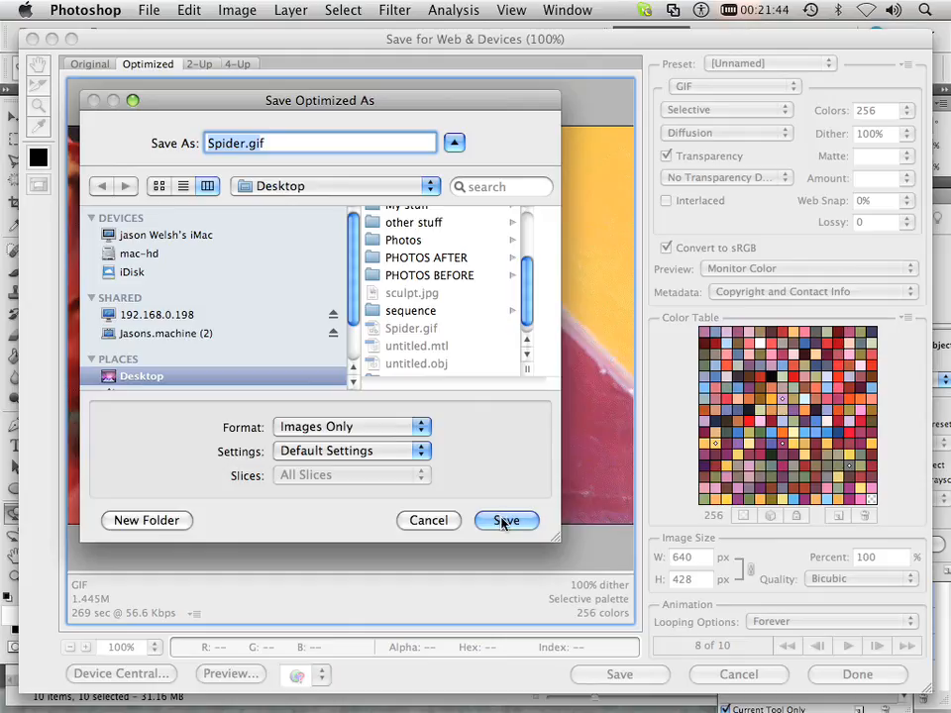
left_click(506, 521)
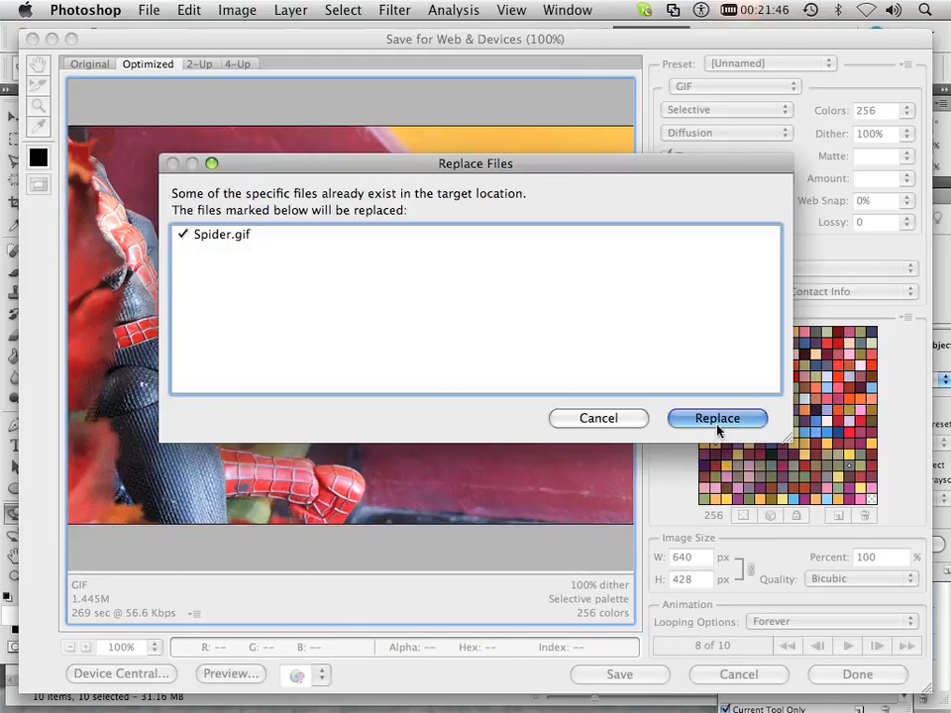
left_click(716, 418)
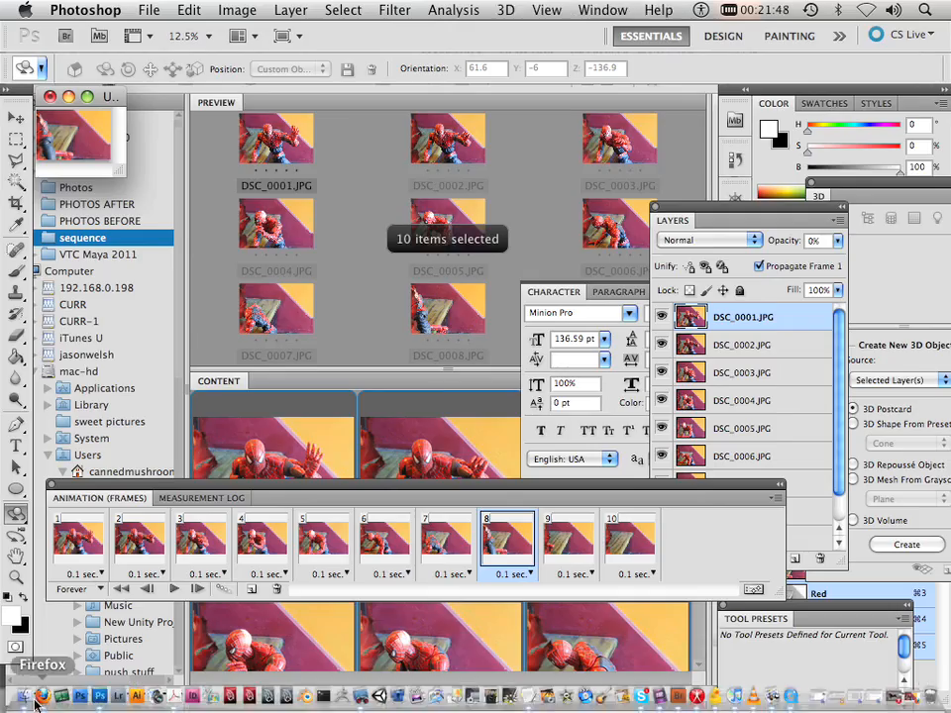
right_click(50, 696)
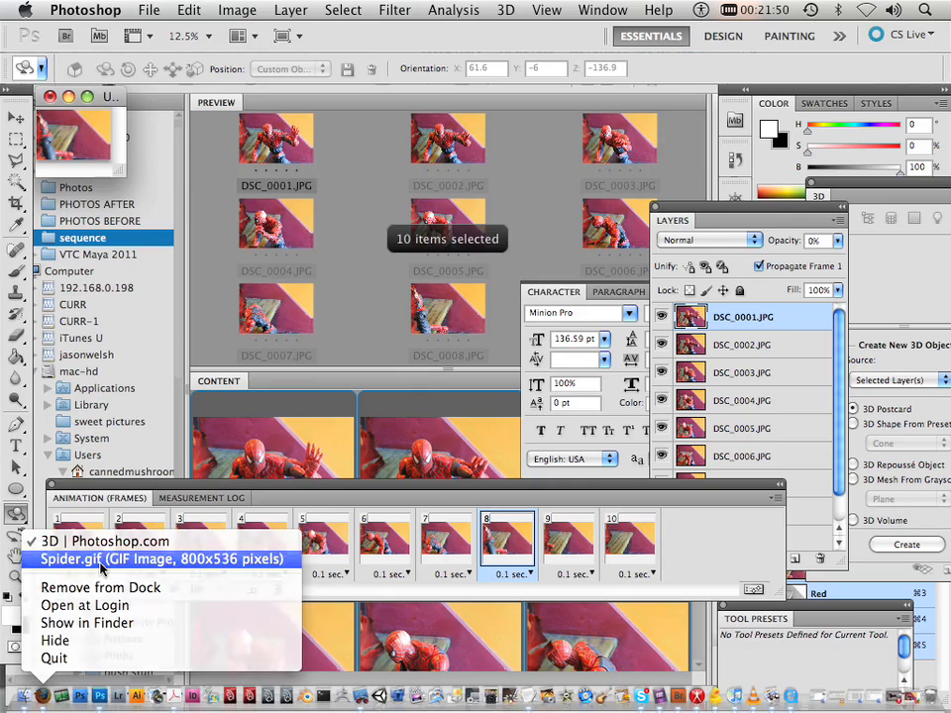
left_click(163, 559)
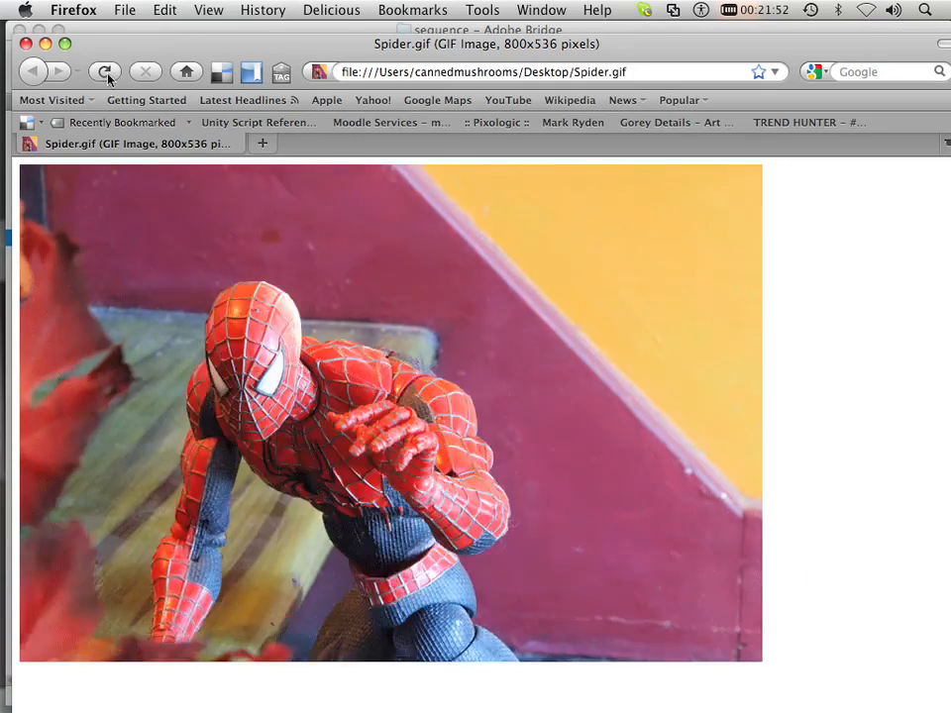